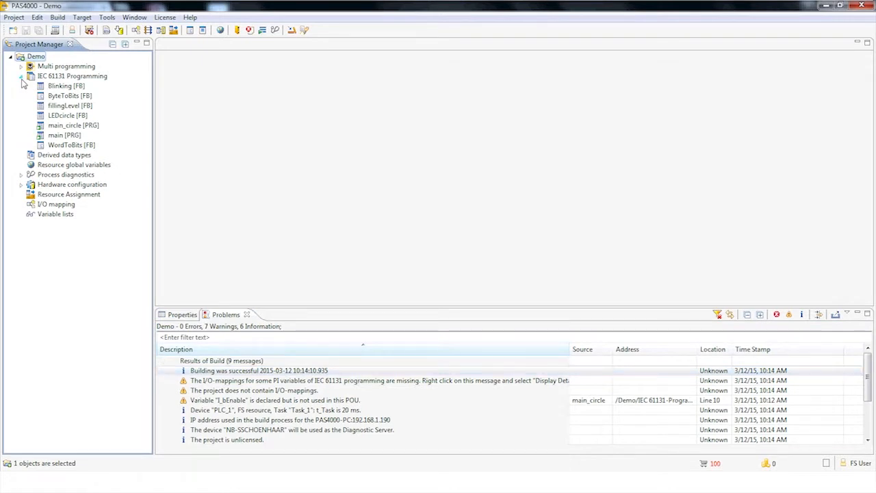
# Step: Open the fillingLevel [FB] block from IEC 61131 Programming in the online program display
pyautogui.doubleClick(70, 106)
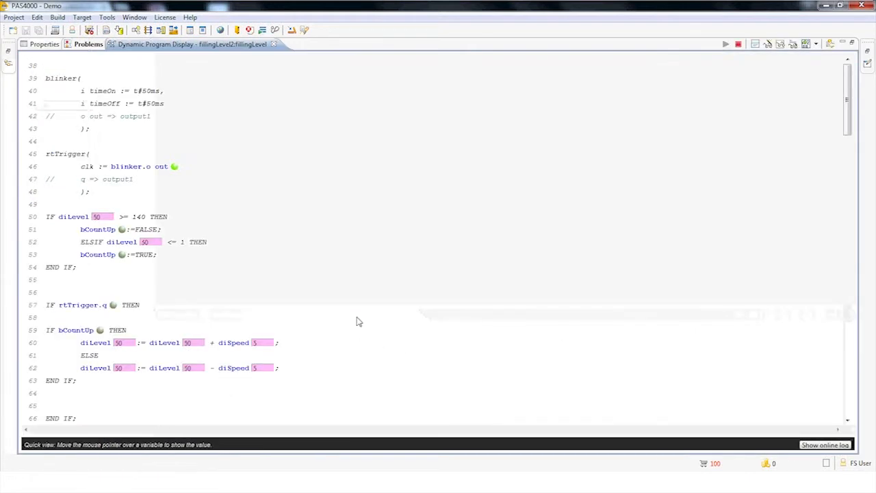
pyautogui.scroll(-3)
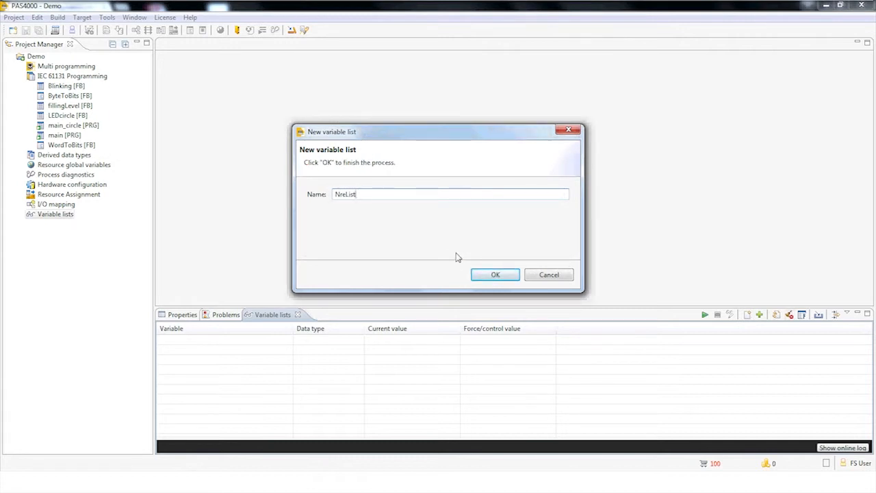
# Step: Confirm creation of the new variable list named NreList
pyautogui.click(495, 275)
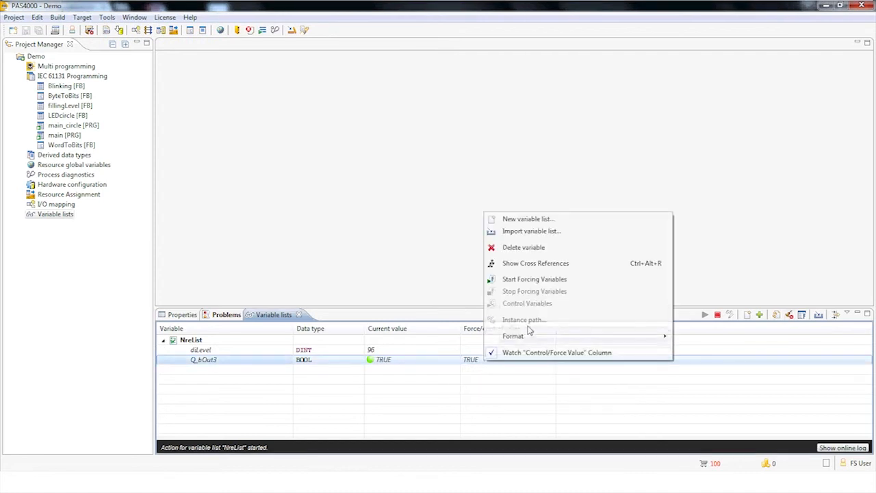
# Step: Close the variable list context menu after starting to force Q_bOut3 to TRUE
pyautogui.click(534, 279)
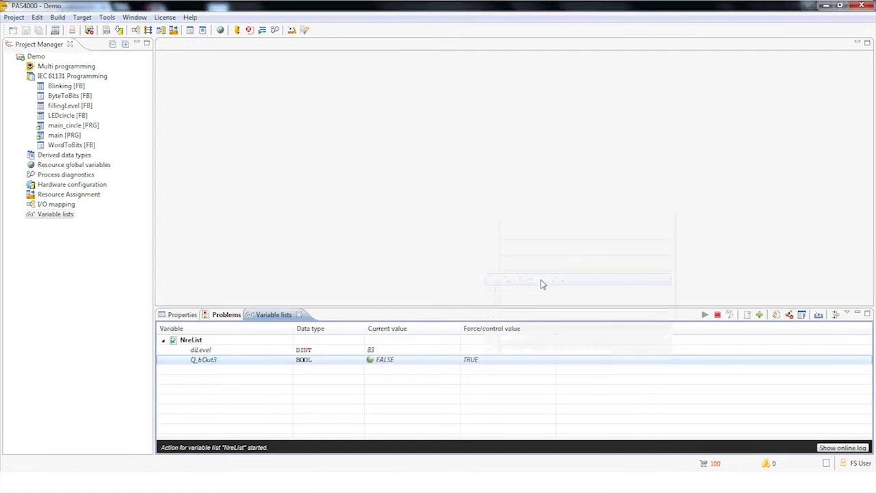